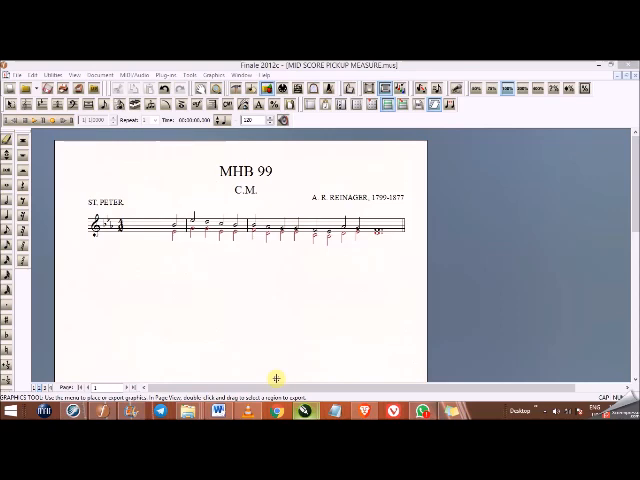
pyautogui.moveTo(258, 305)
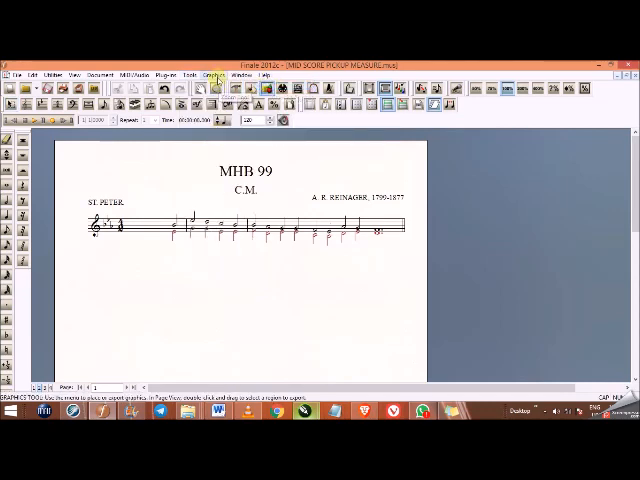
pyautogui.moveTo(70, 74)
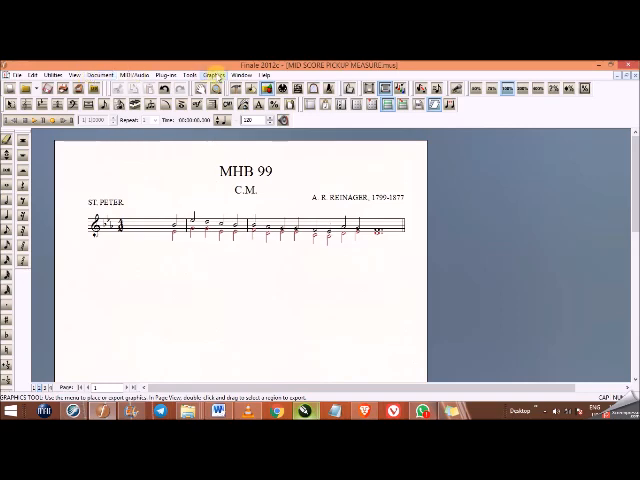
# Step: Export the MHB 99 pages via Graphics > Export Pages as JPEG at the chosen resolution
pyautogui.click(208, 75)
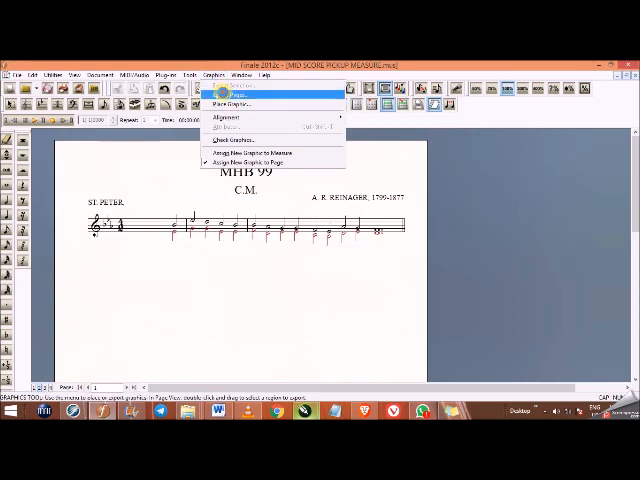
pyautogui.click(232, 98)
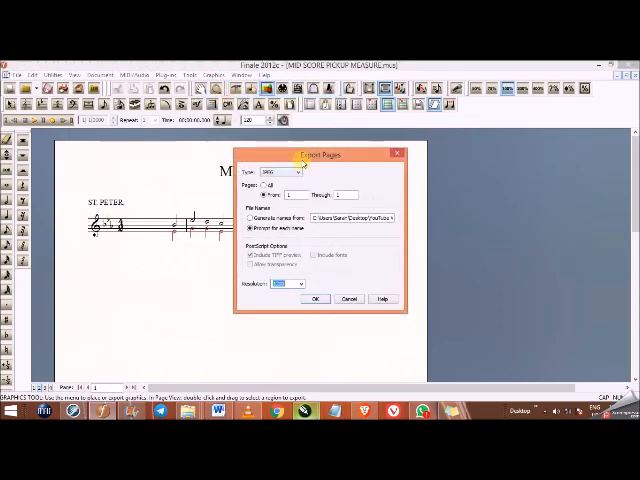
pyautogui.click(248, 163)
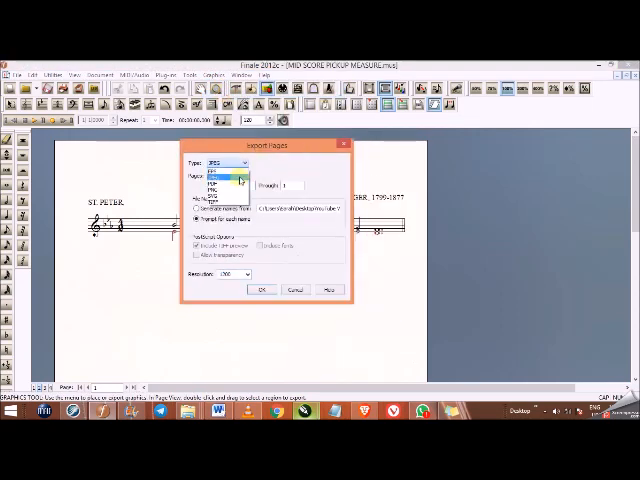
pyautogui.click(220, 174)
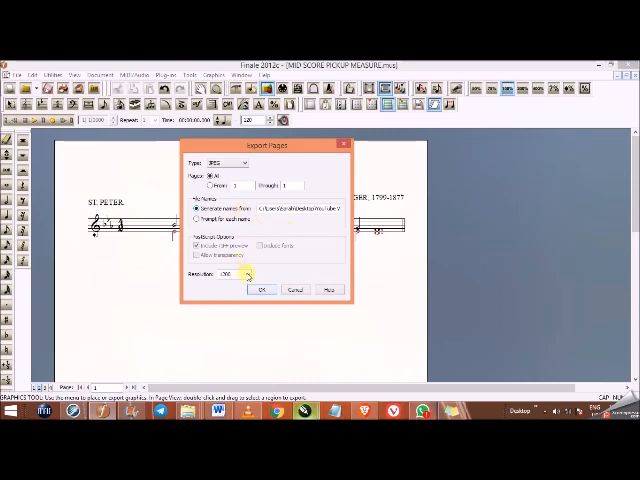
pyautogui.click(250, 274)
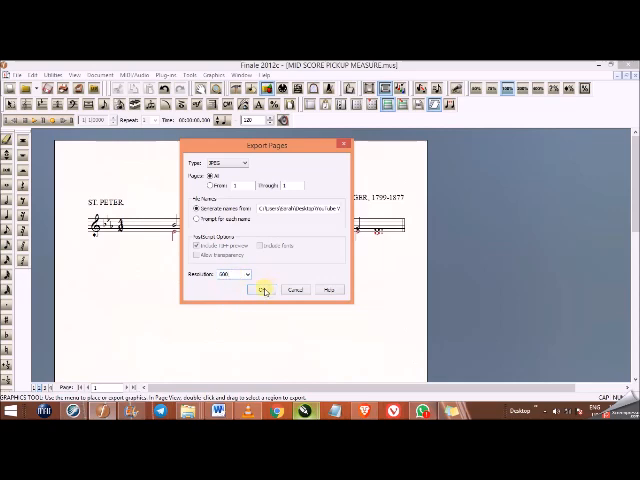
pyautogui.click(260, 290)
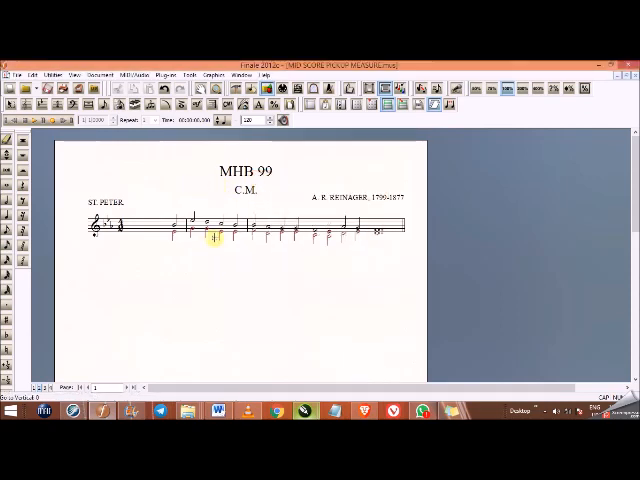
pyautogui.moveTo(197, 189)
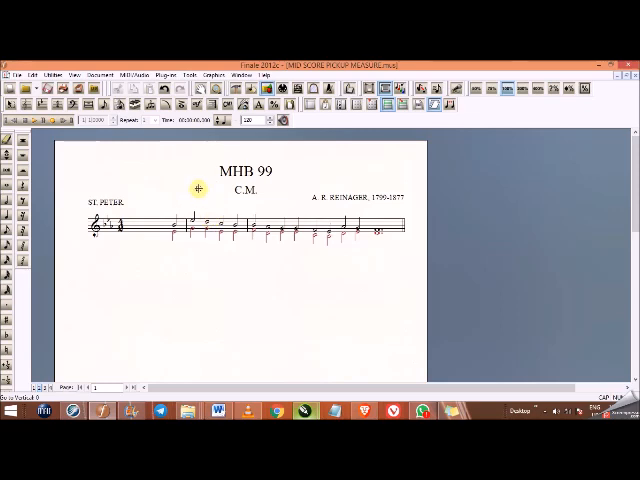
pyautogui.moveTo(189, 188)
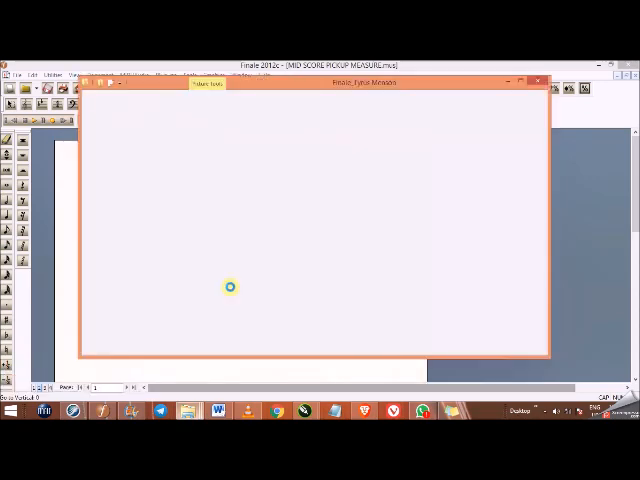
pyautogui.moveTo(260, 209)
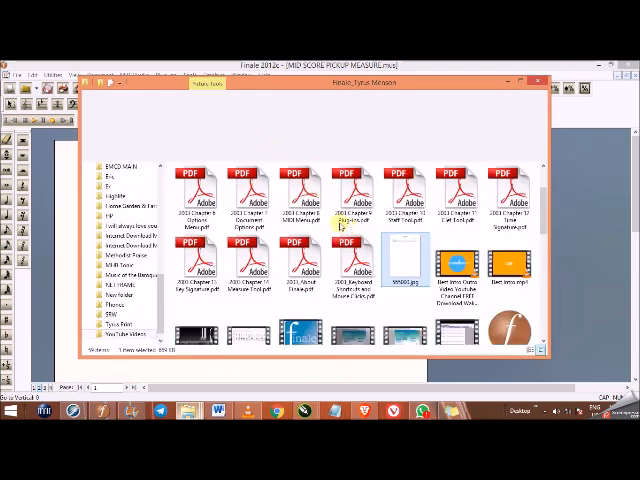
pyautogui.click(105, 84)
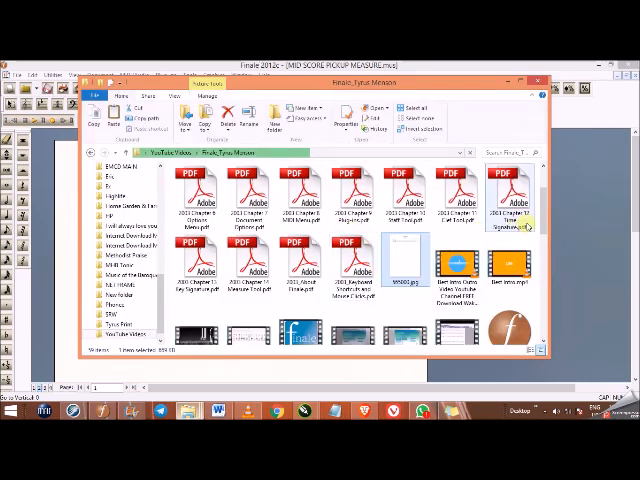
pyautogui.scroll(-3)
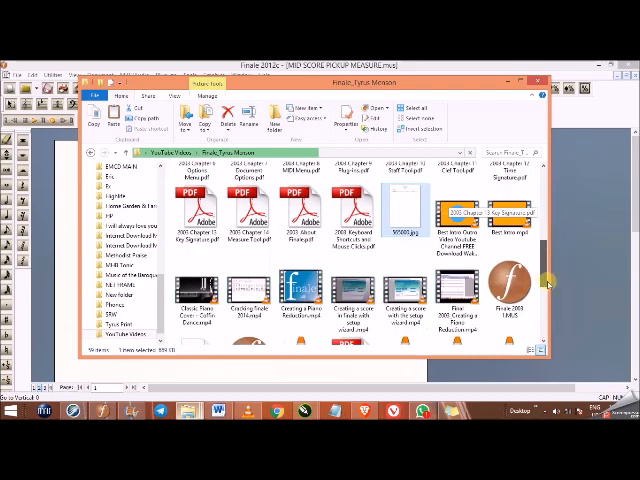
pyautogui.scroll(-3)
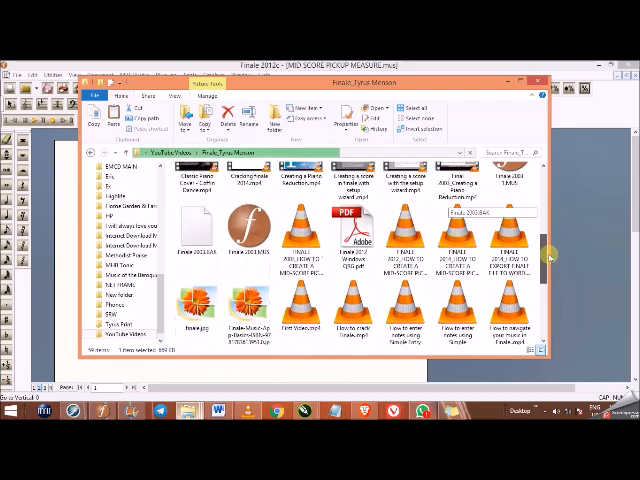
pyautogui.scroll(-3)
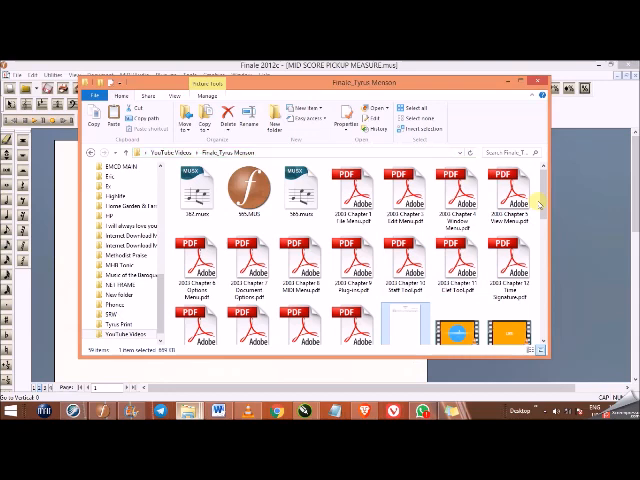
pyautogui.scroll(-3)
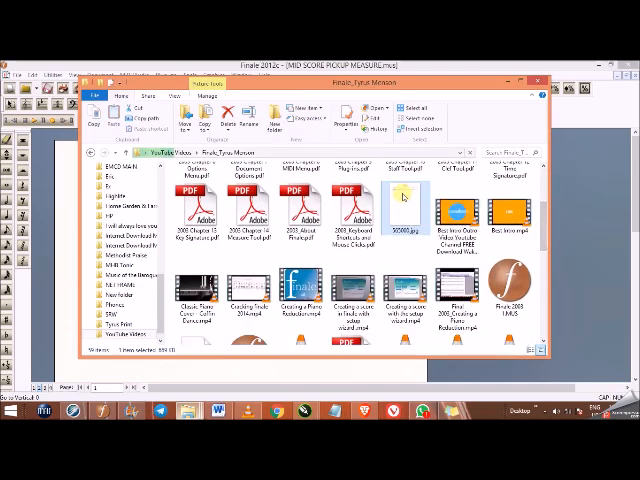
pyautogui.moveTo(402, 193)
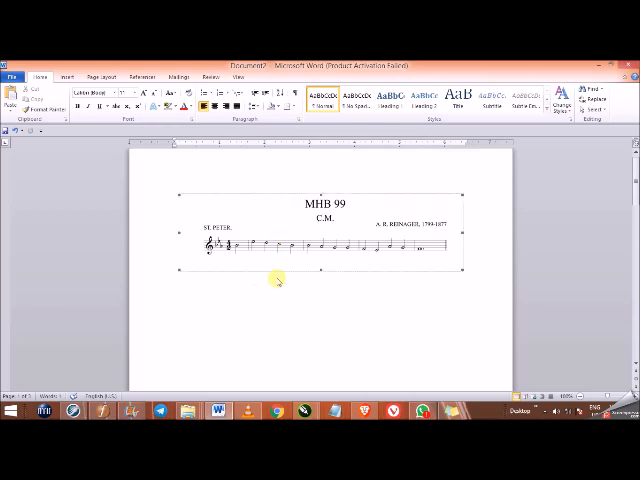
# Step: Select the inserted MHB 99 score image on the first page of Document2
pyautogui.click(280, 245)
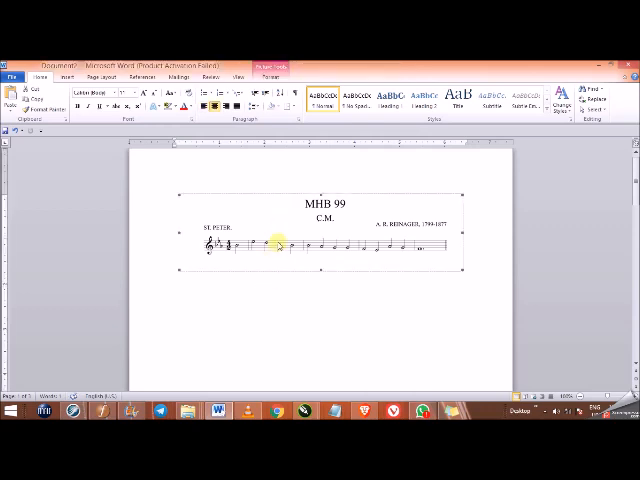